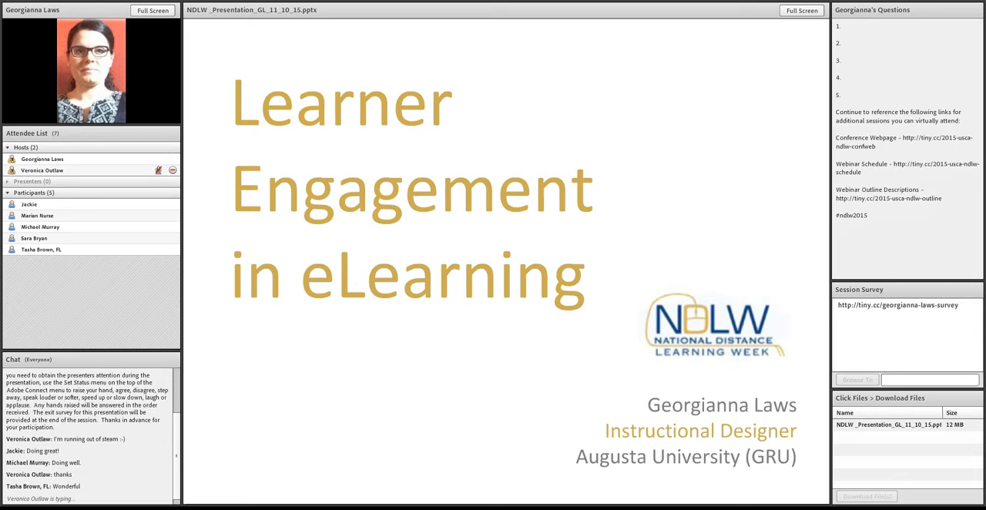
scroll("down", 3)
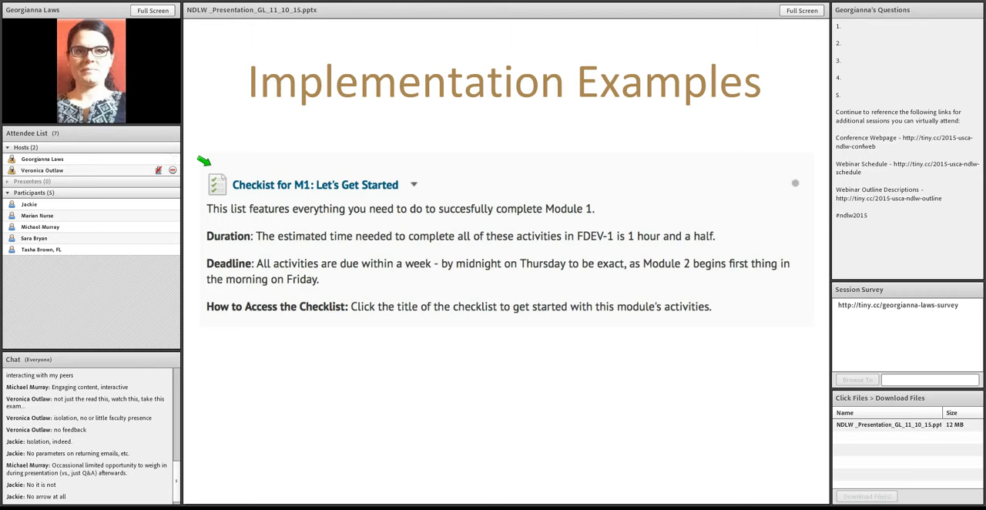
mouse_move(217, 222)
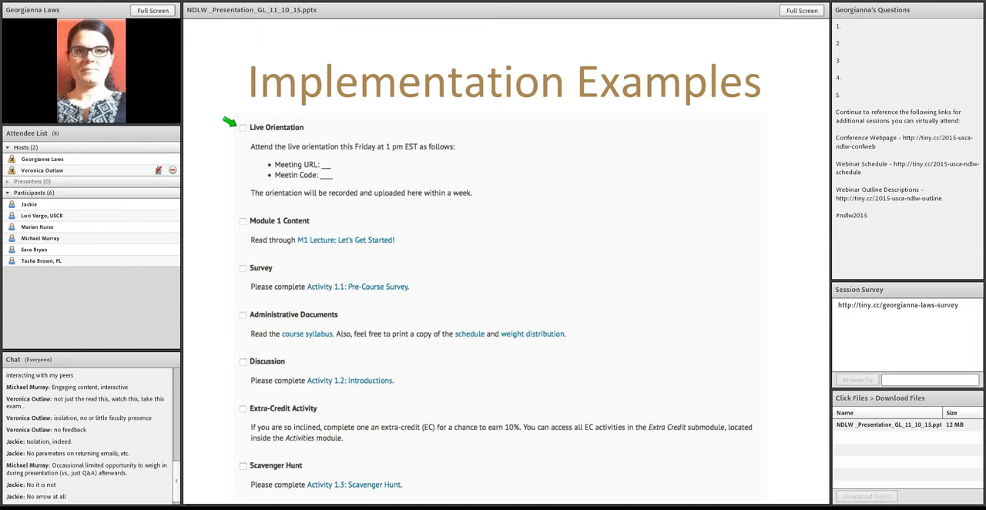
mouse_move(223, 259)
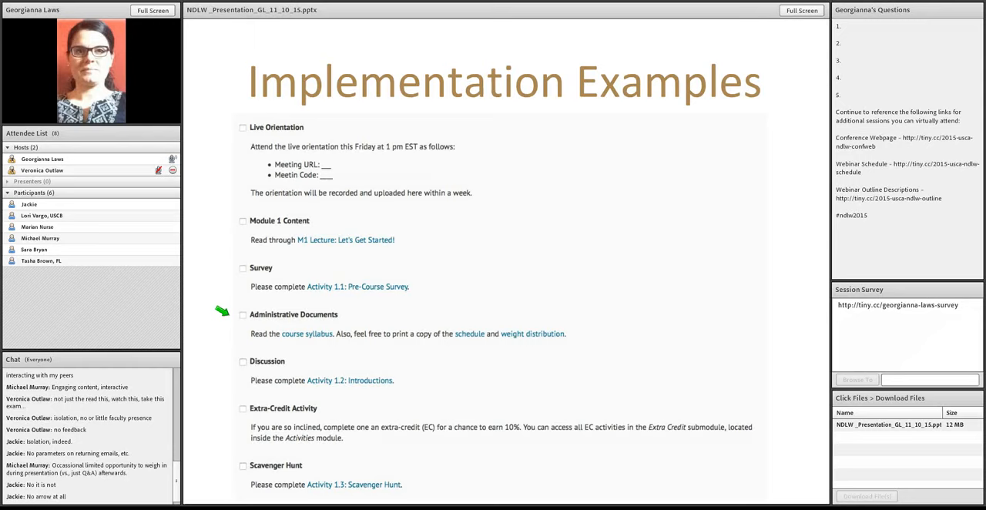
mouse_move(451, 325)
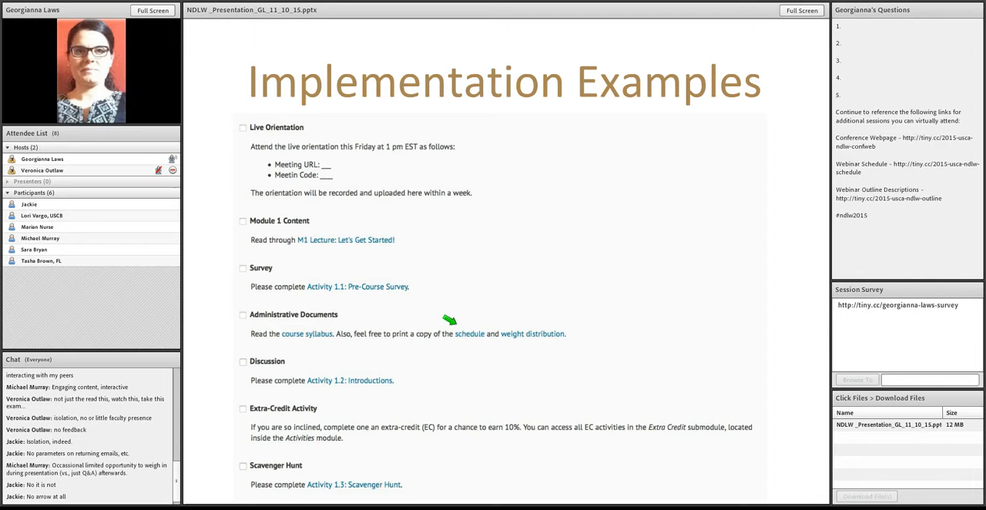
mouse_move(506, 319)
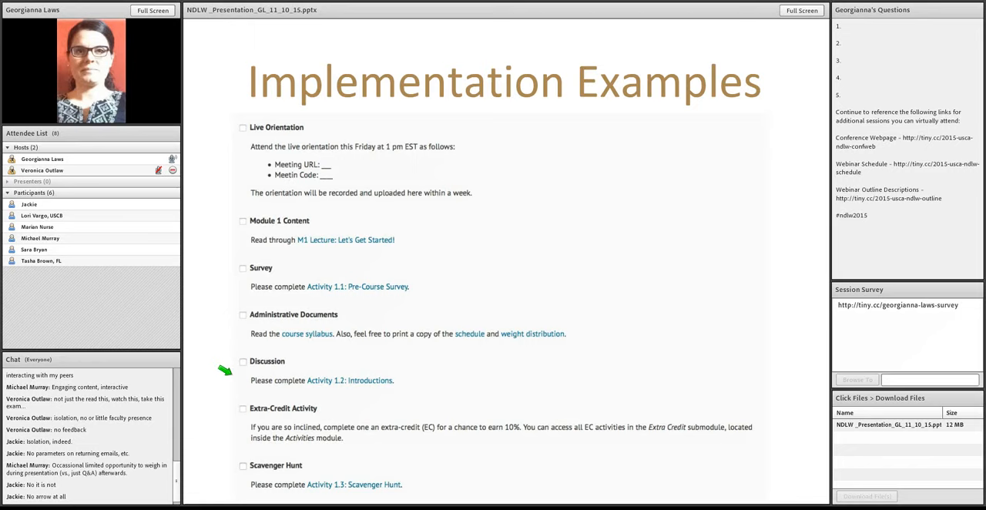
mouse_move(221, 456)
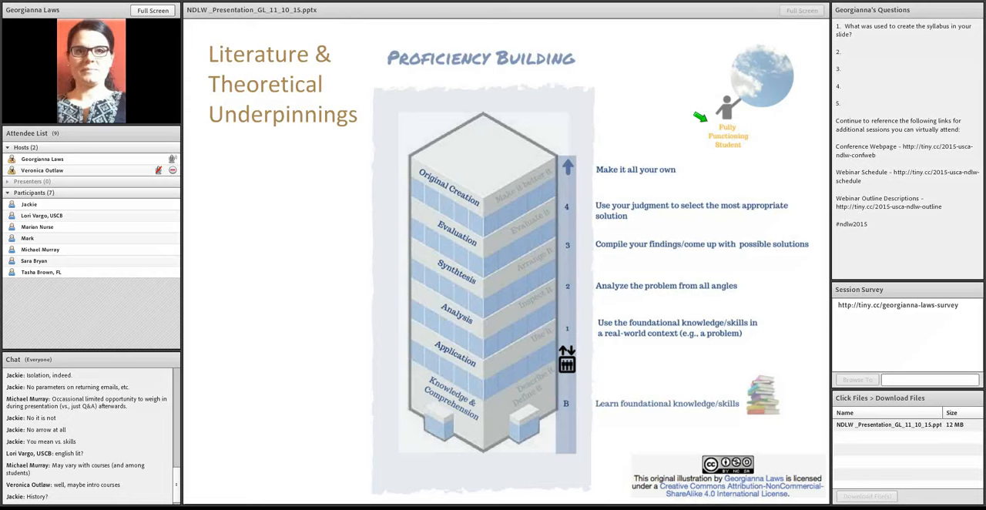
scroll("down", 3)
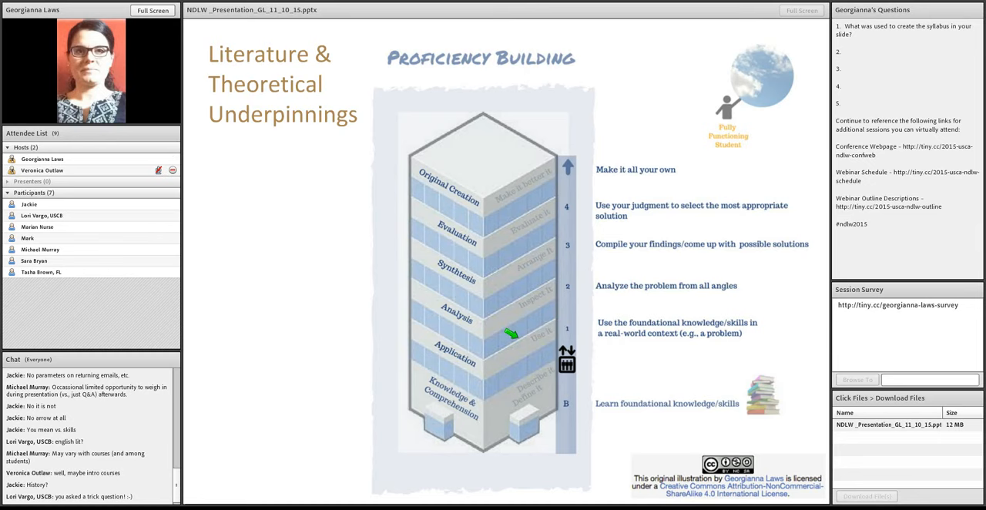
mouse_move(414, 296)
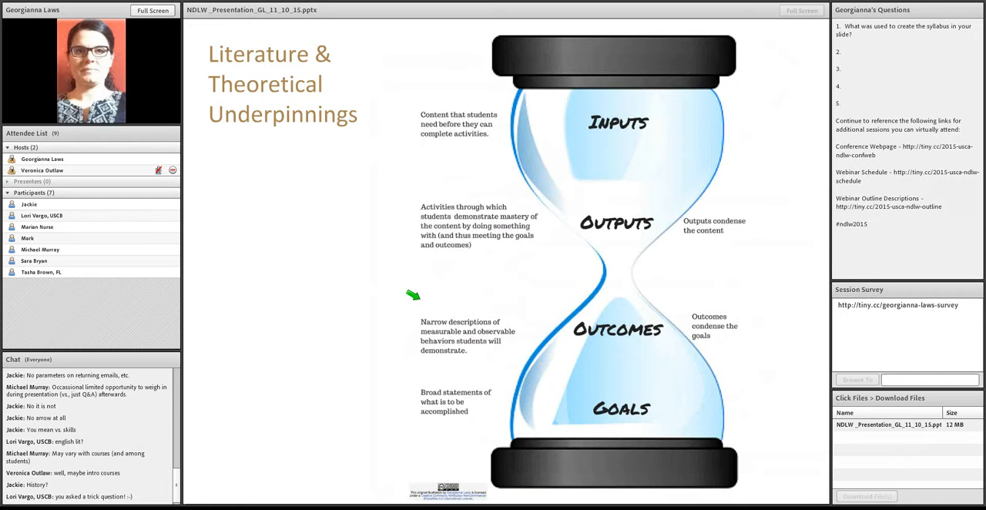
mouse_move(558, 117)
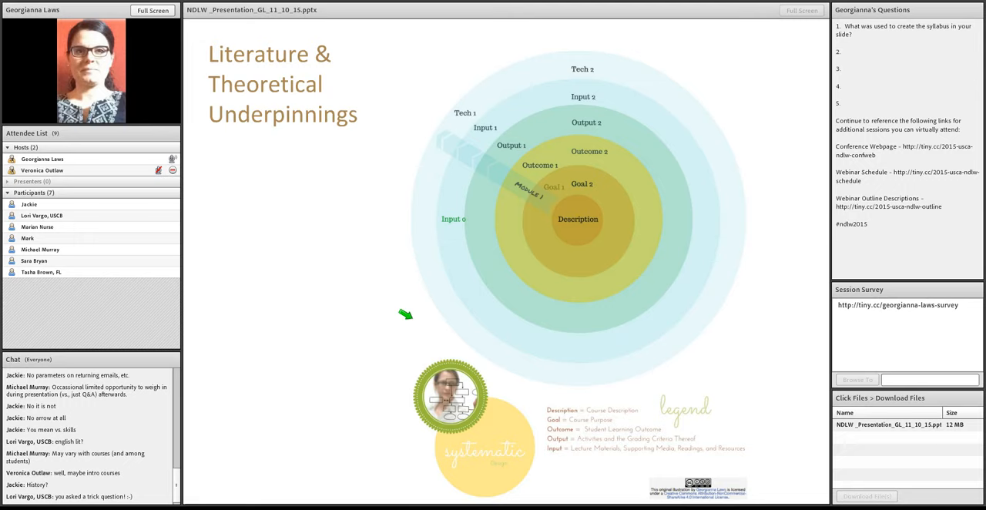
mouse_move(465, 125)
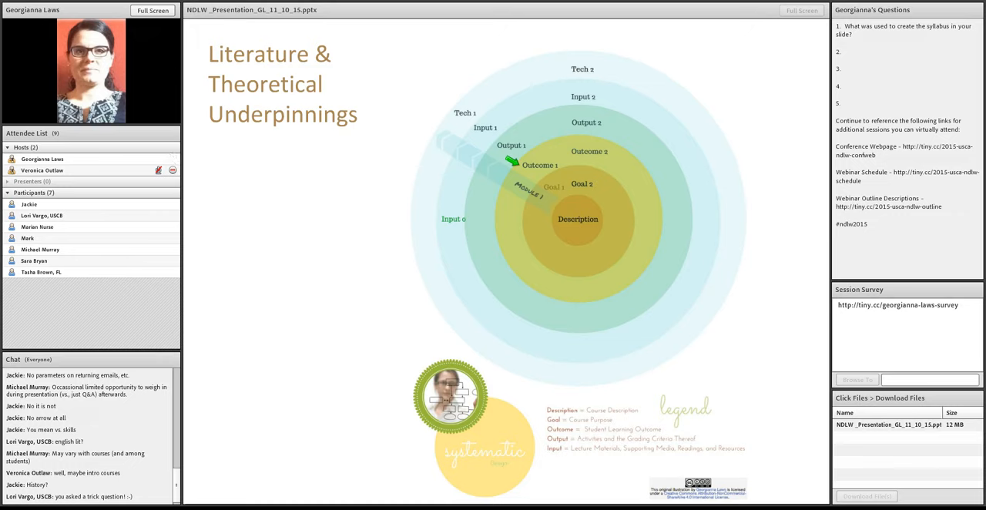
mouse_move(567, 205)
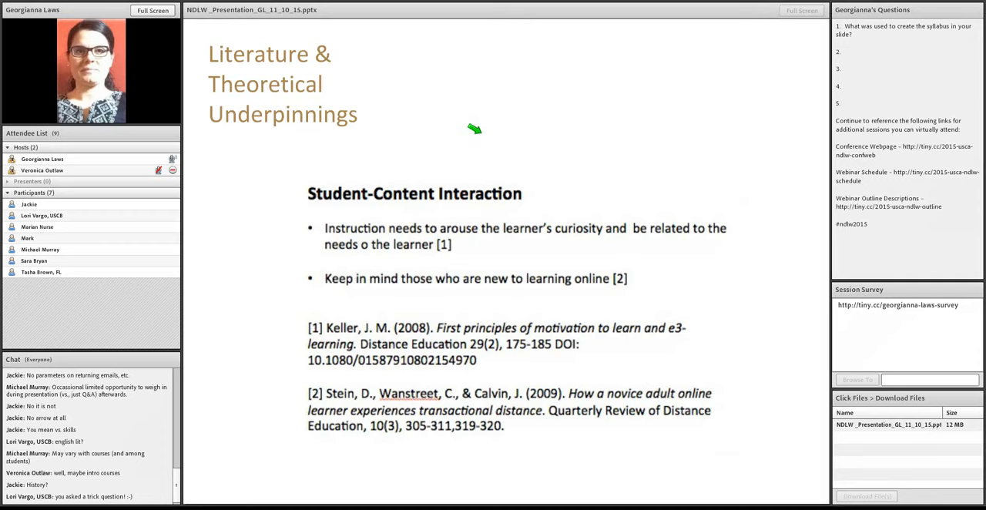
mouse_move(305, 216)
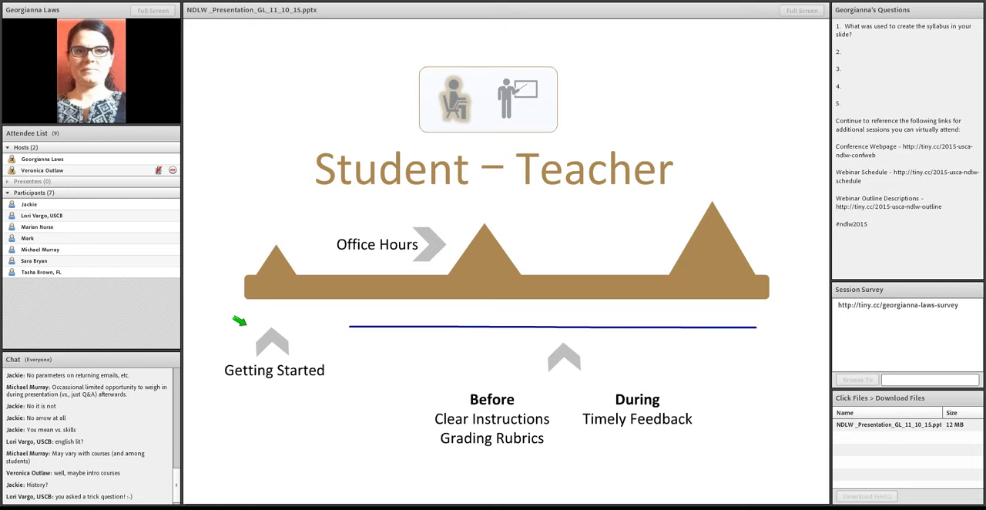
mouse_move(320, 233)
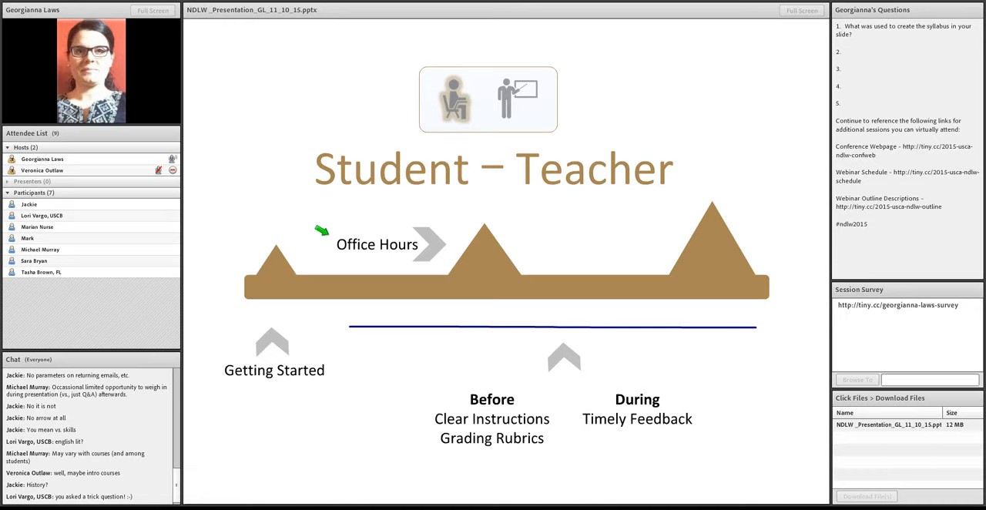
mouse_move(703, 240)
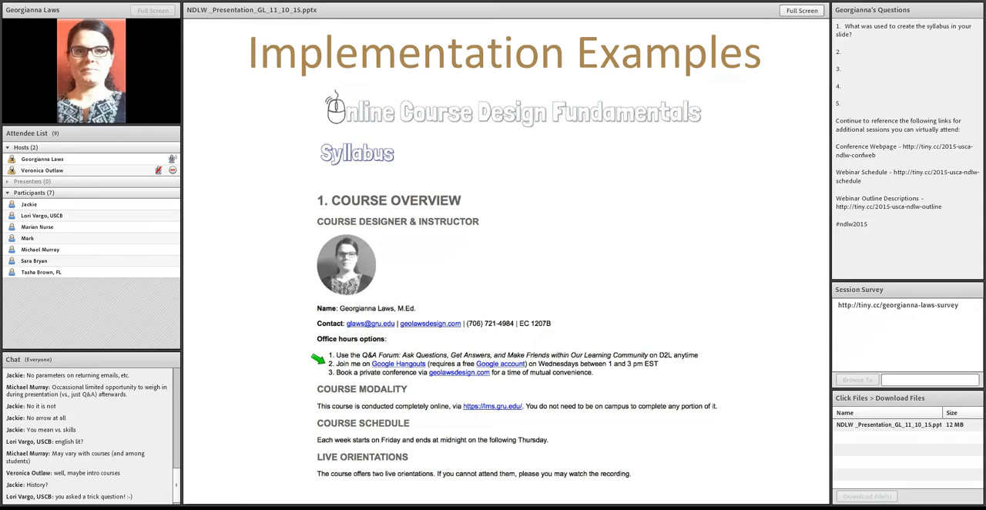
mouse_move(567, 358)
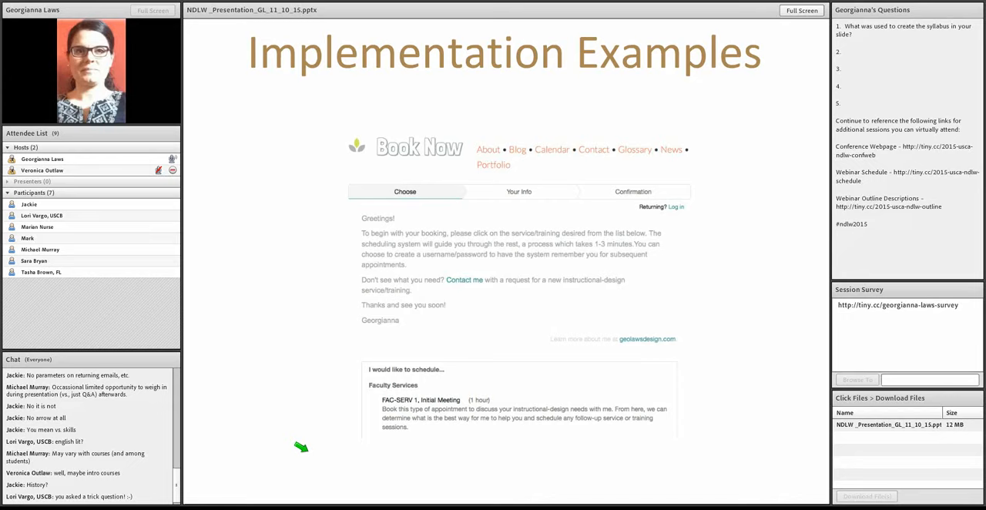
mouse_move(351, 388)
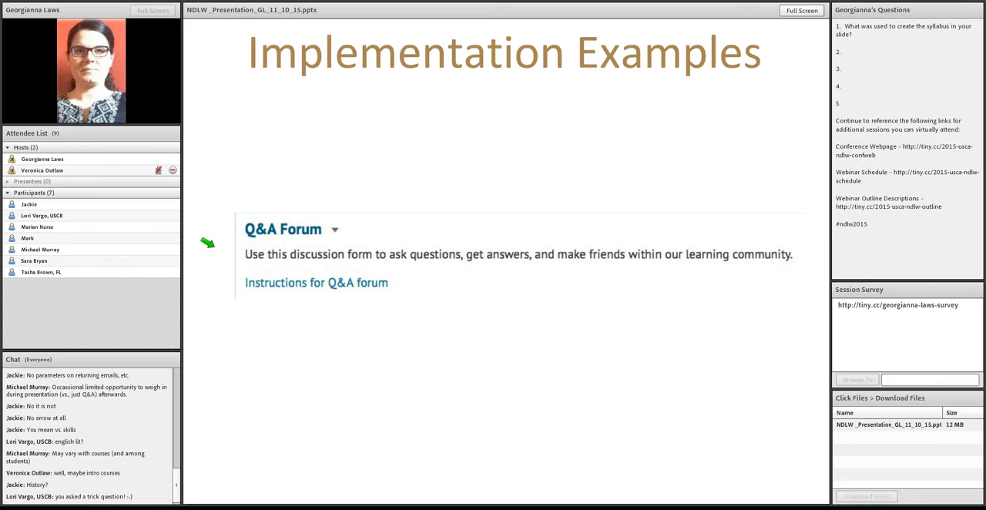
mouse_move(225, 275)
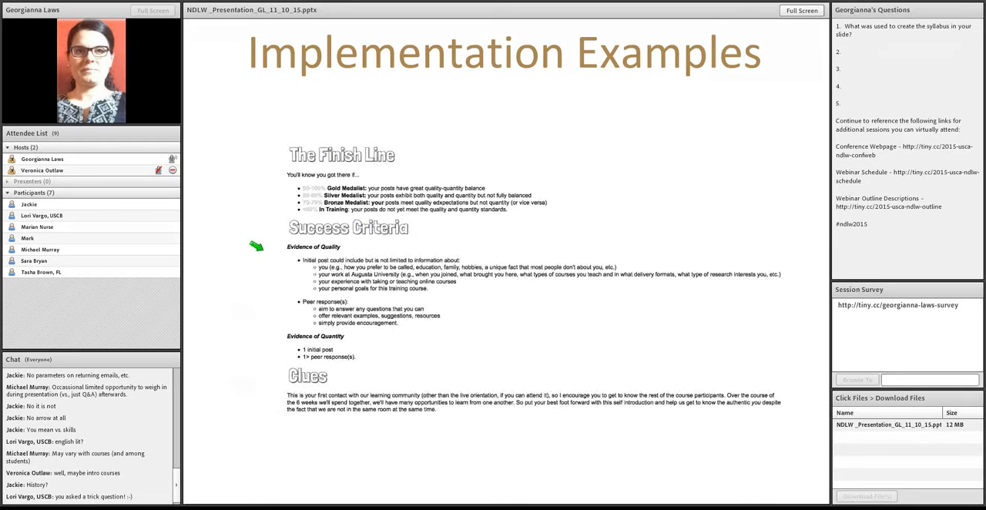
mouse_move(271, 173)
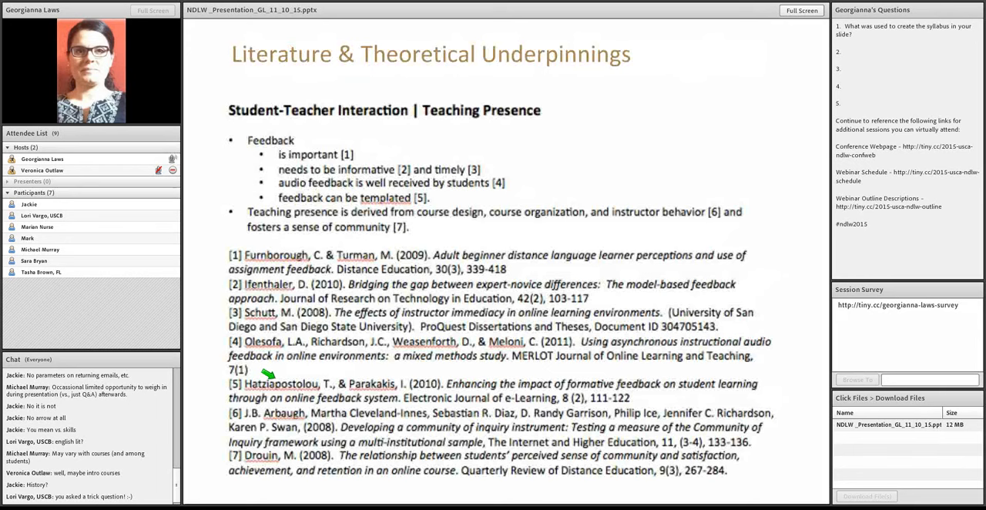
mouse_move(214, 134)
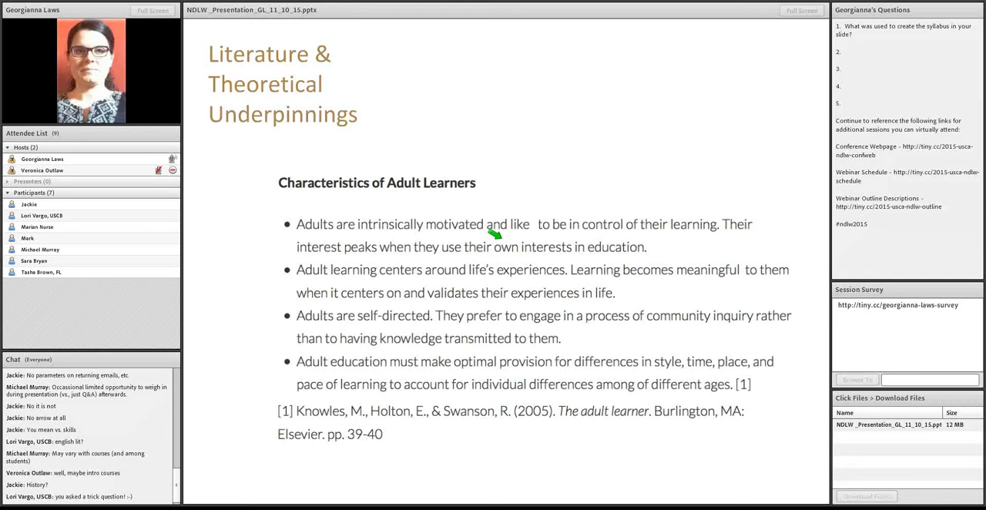
mouse_move(512, 279)
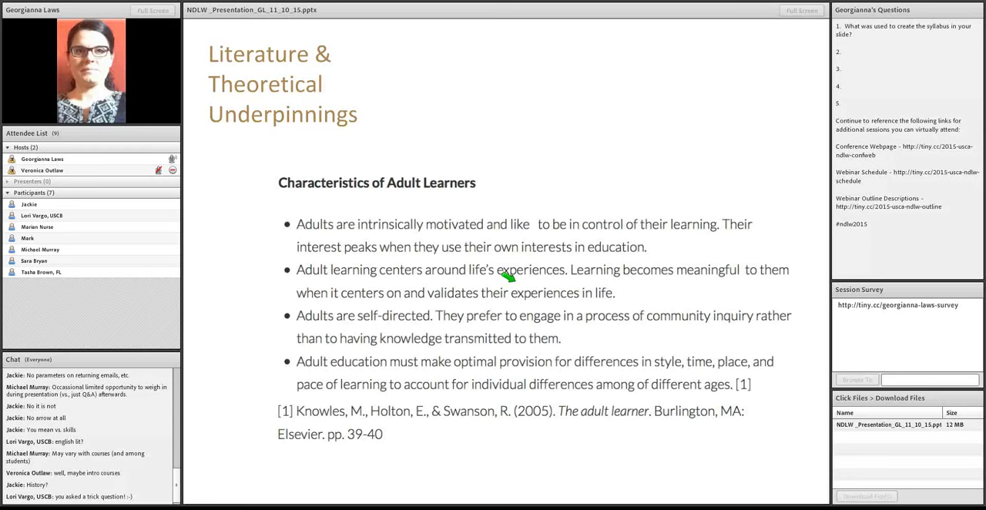
mouse_move(631, 305)
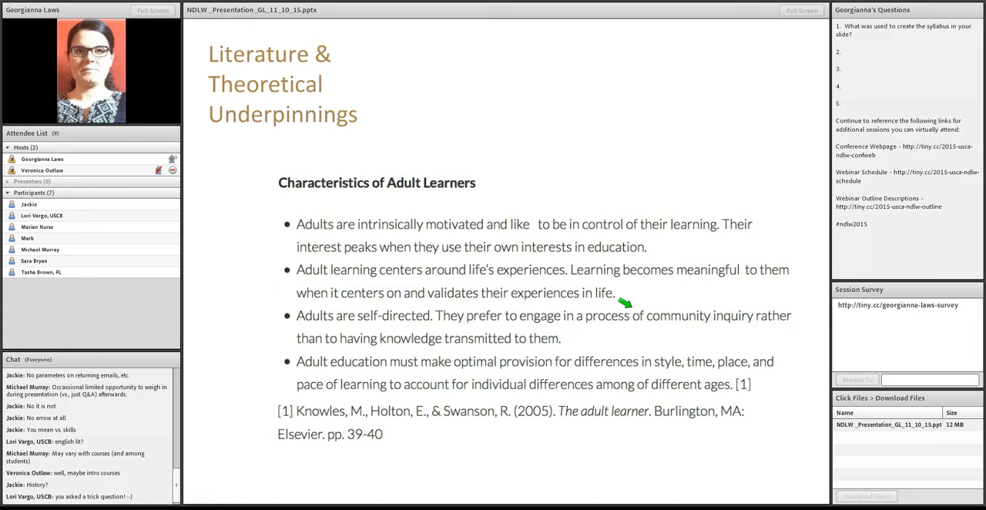
mouse_move(636, 342)
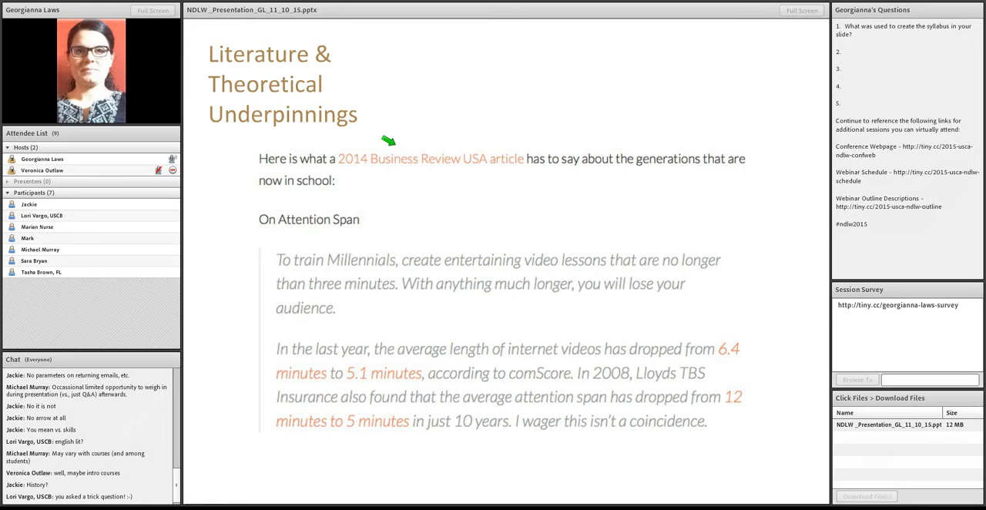
mouse_move(315, 268)
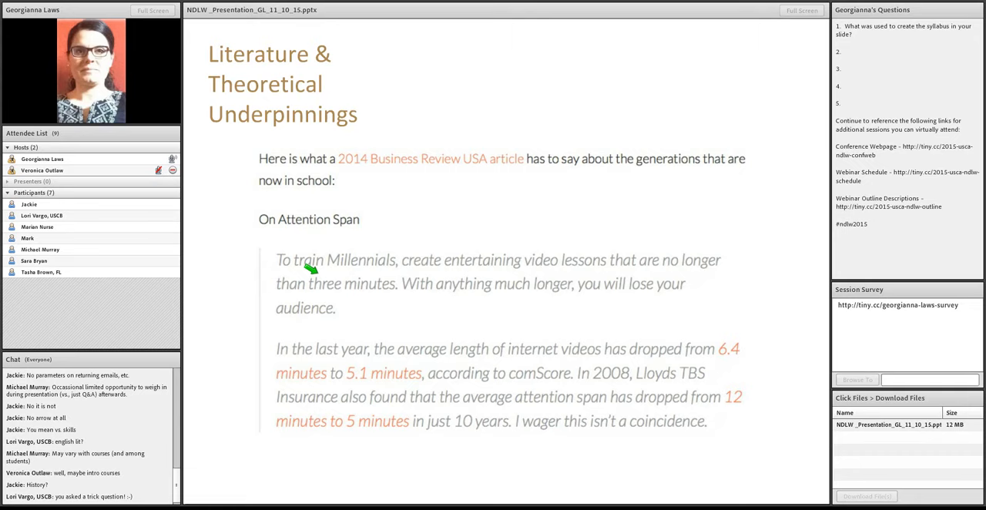